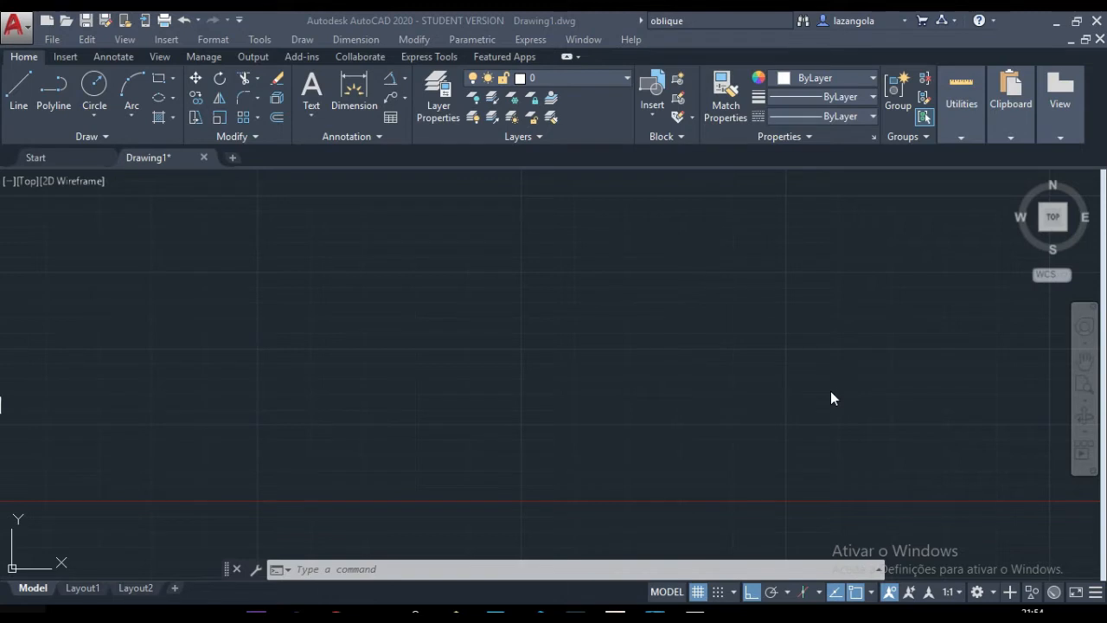
mouse_move(805, 592)
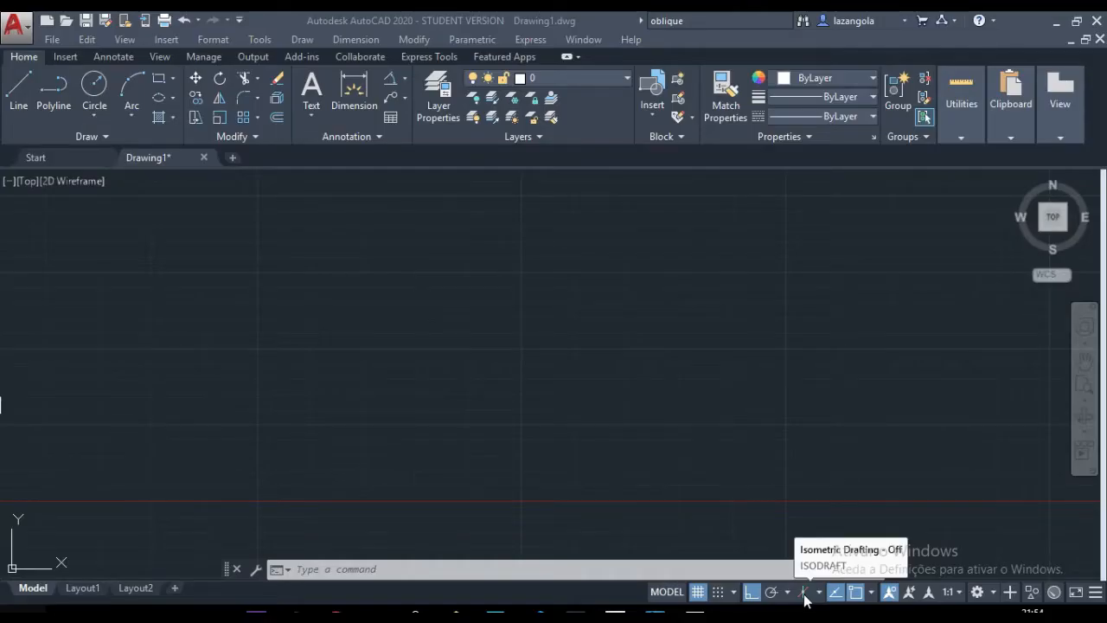
Step: Toggle the status-bar grid between isometric and orthographic drafting
left_click(803, 592)
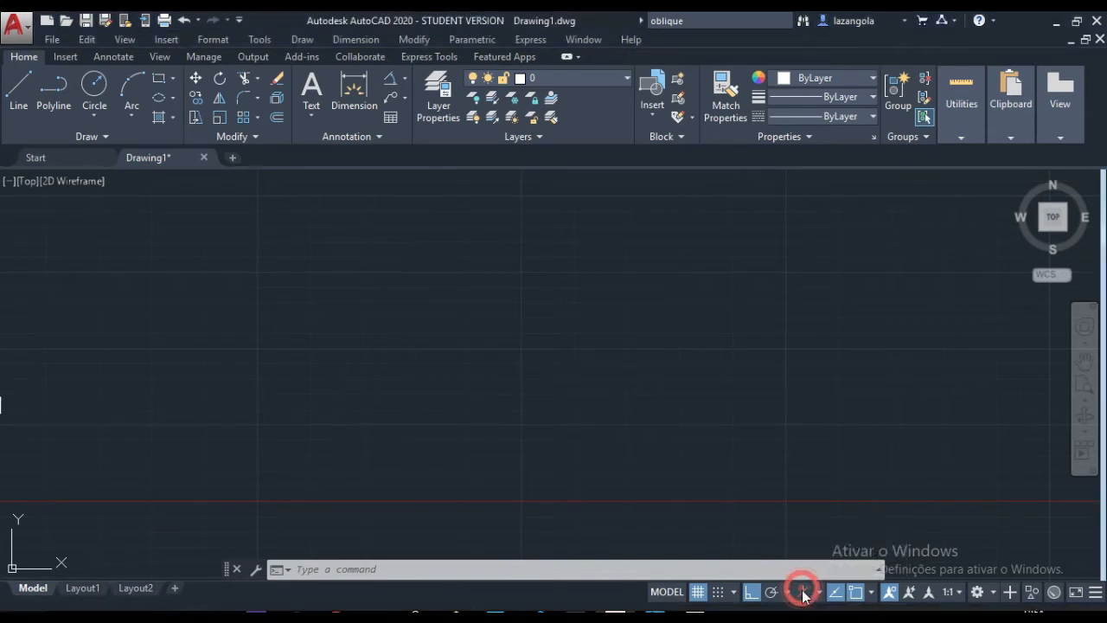
mouse_move(800, 592)
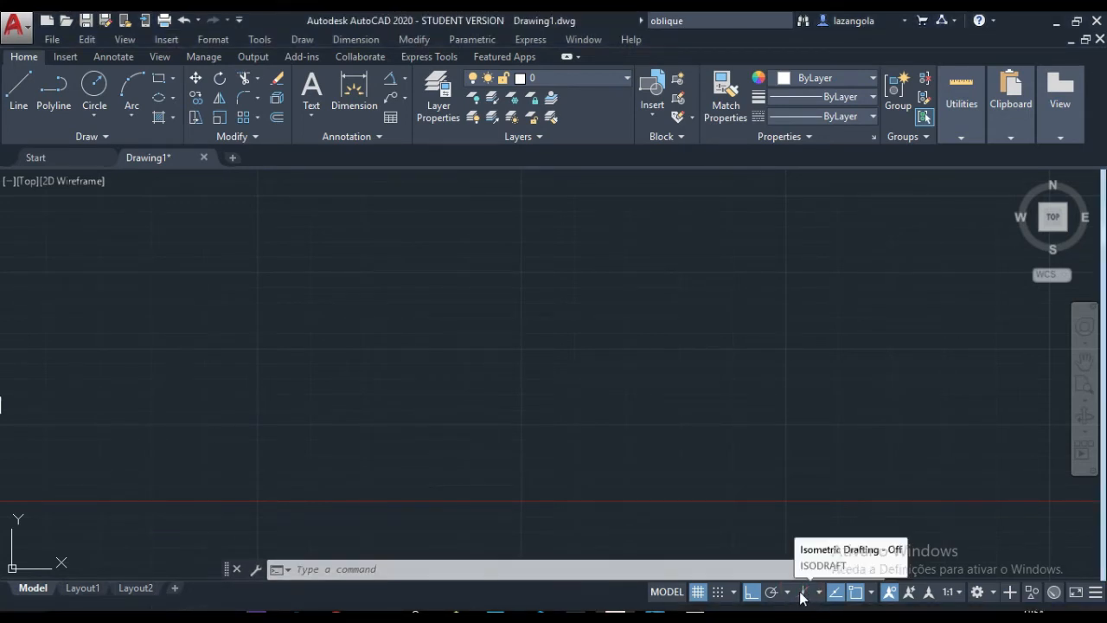
left_click(802, 592)
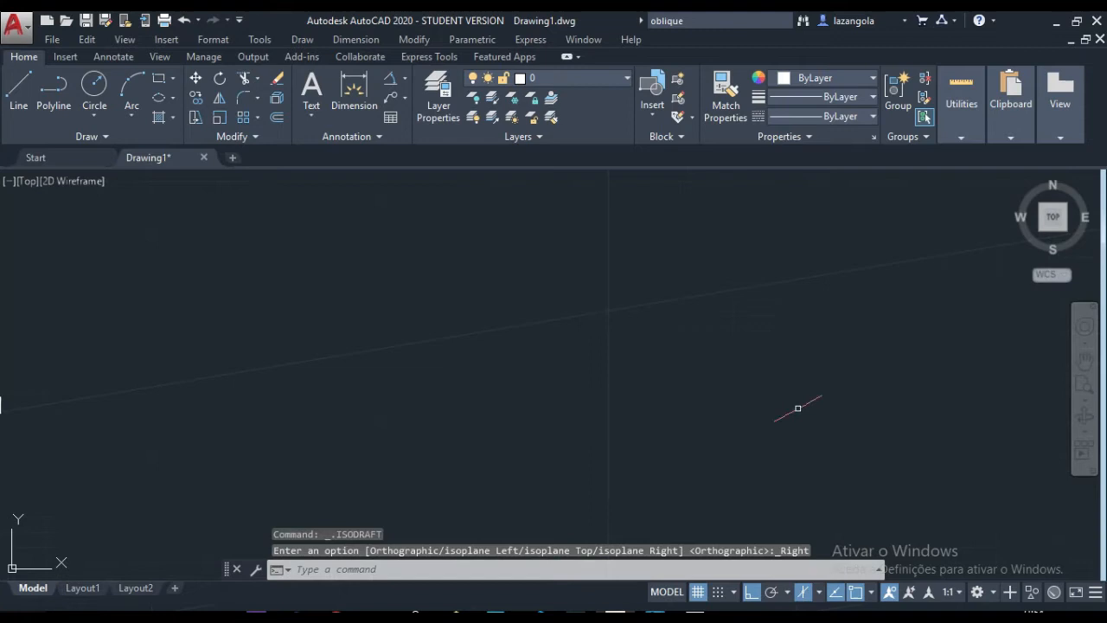
mouse_move(692, 329)
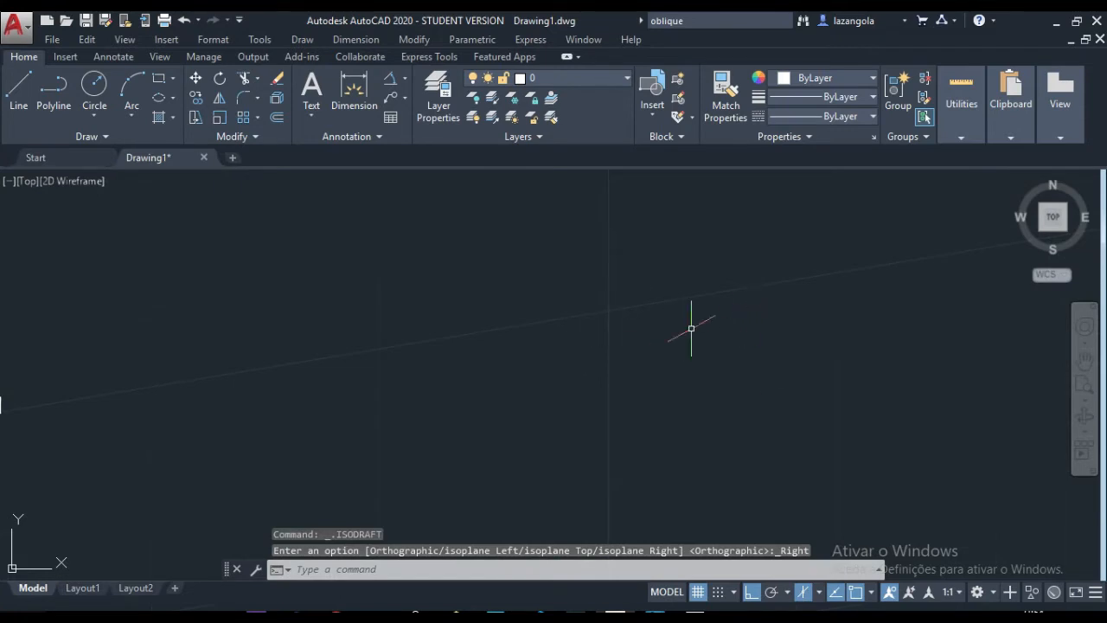
left_click(796, 592)
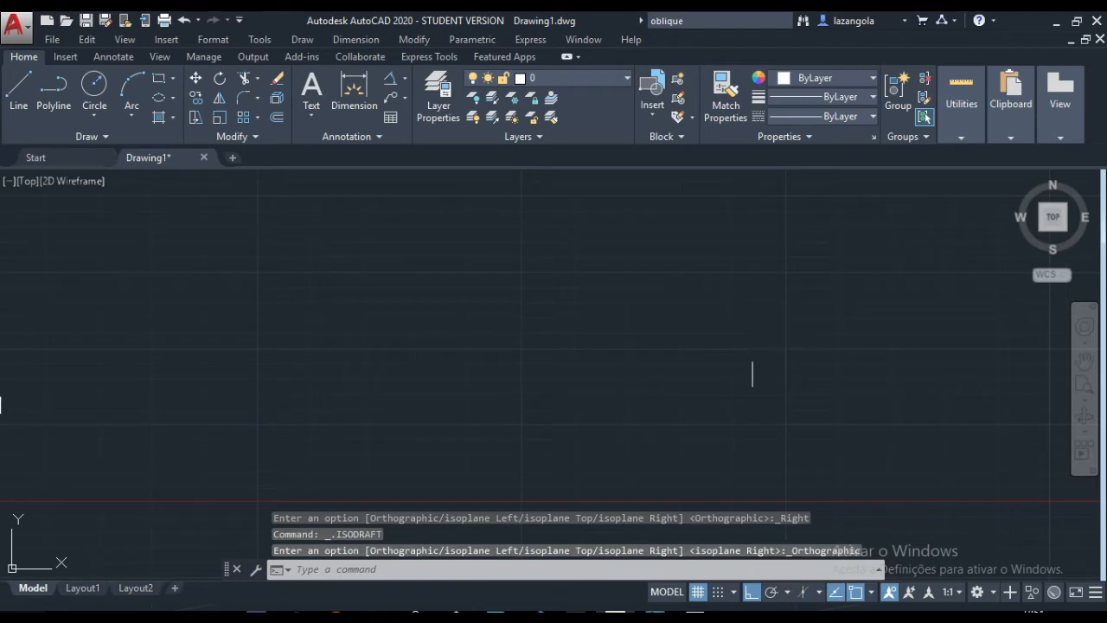
mouse_move(751, 342)
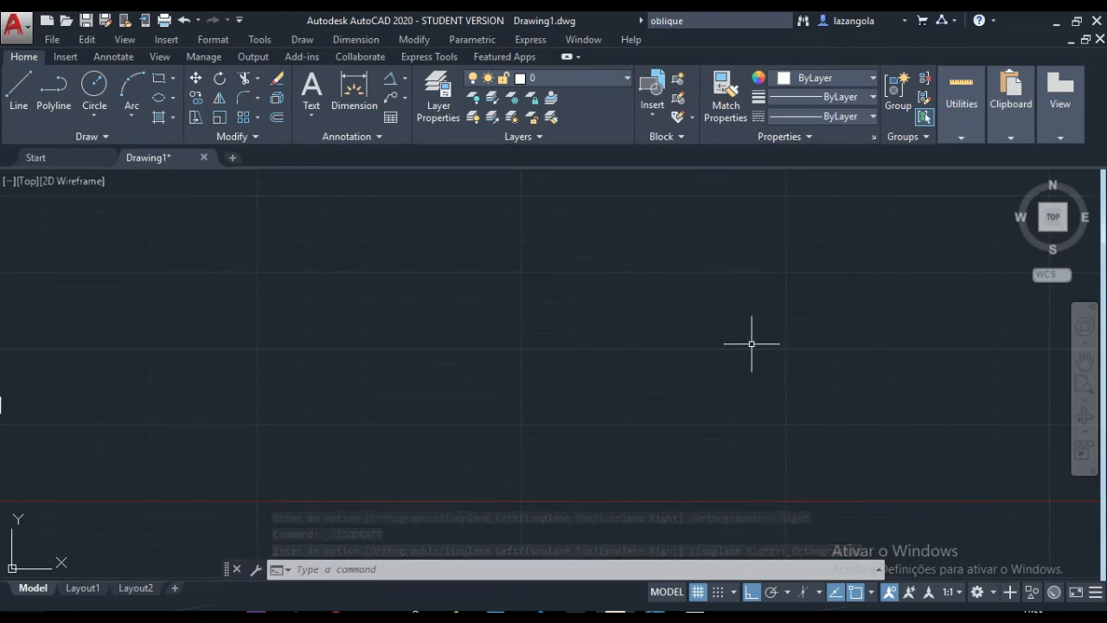
Step: Switch the SNAP style to isometric (1) and back to orthographic via SNAPSTYL
type("SNa")
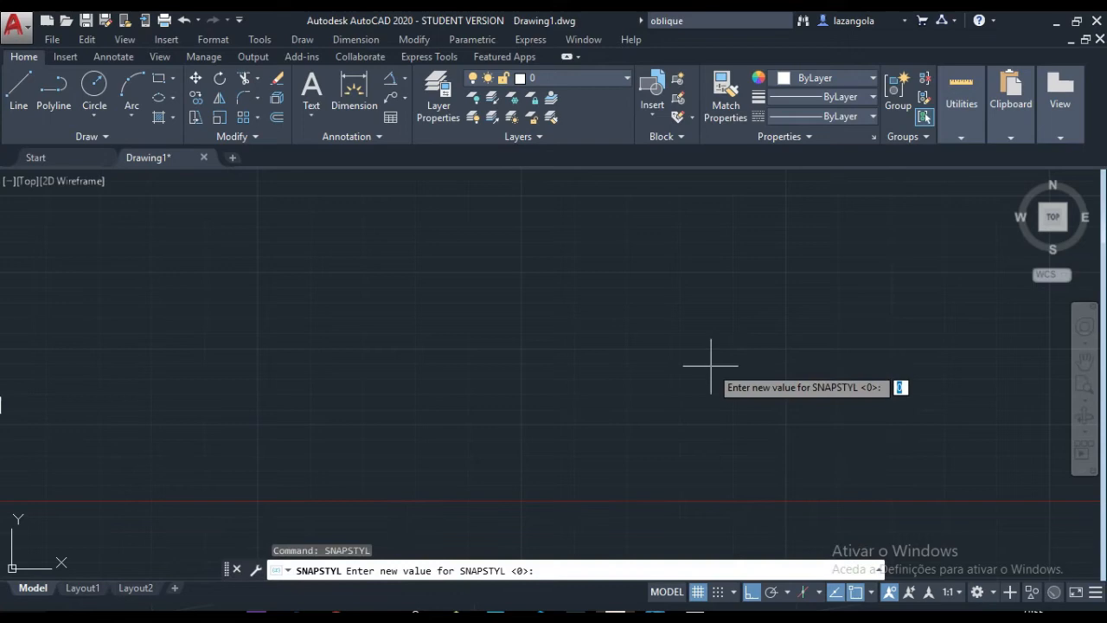
type("1")
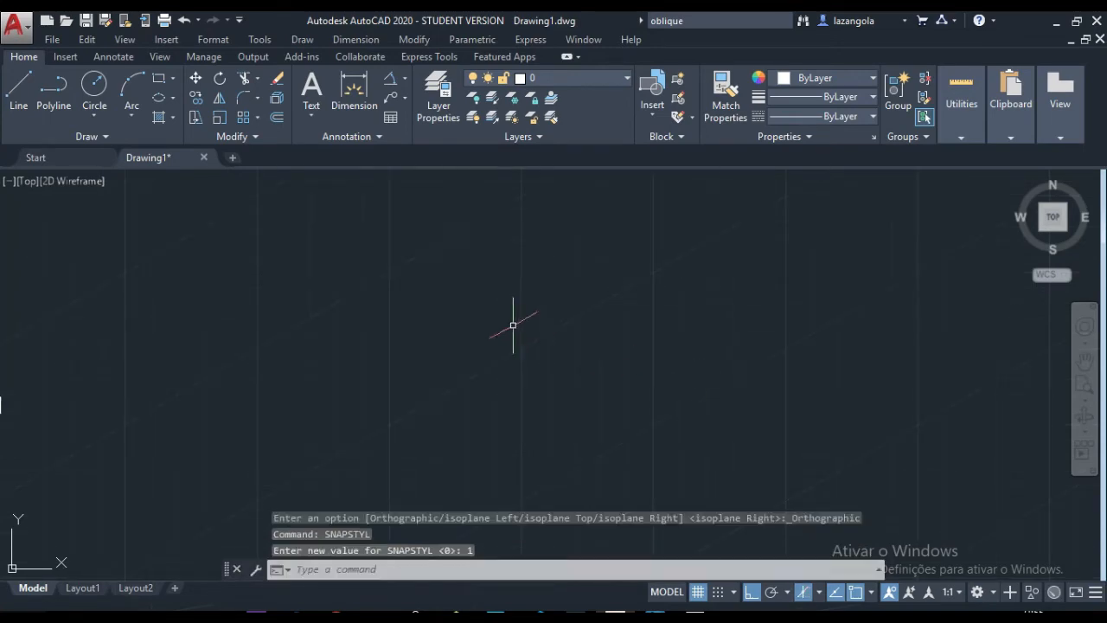
mouse_move(529, 291)
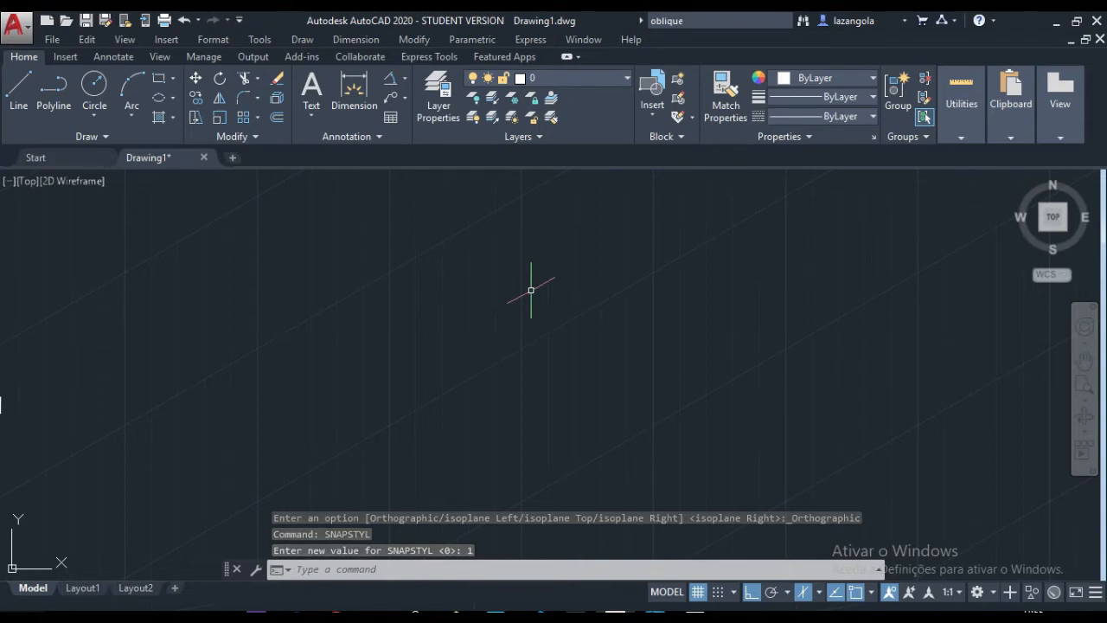
type("SNa")
type("0")
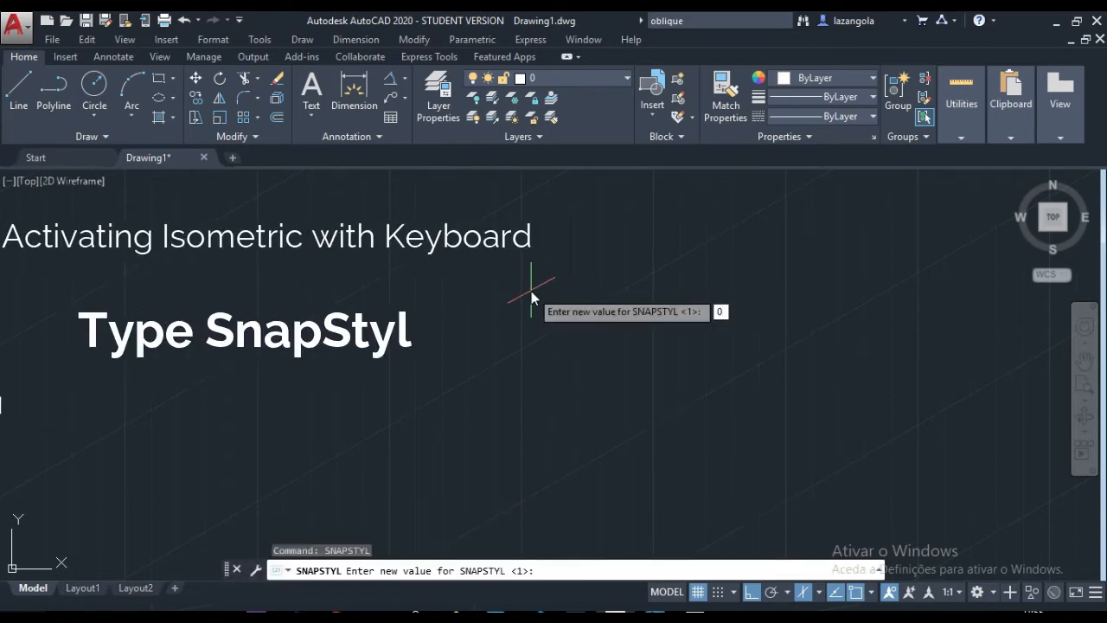
key("Return")
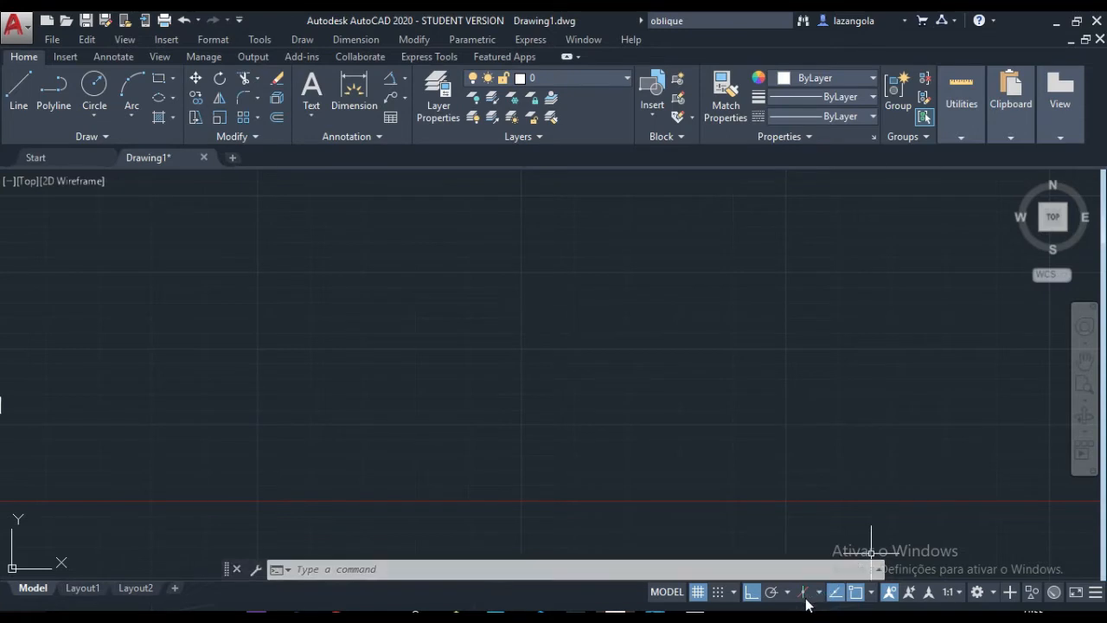
Step: Enable isometric drafting and draw the two lines measured by a 60° angular dimension
left_click(802, 592)
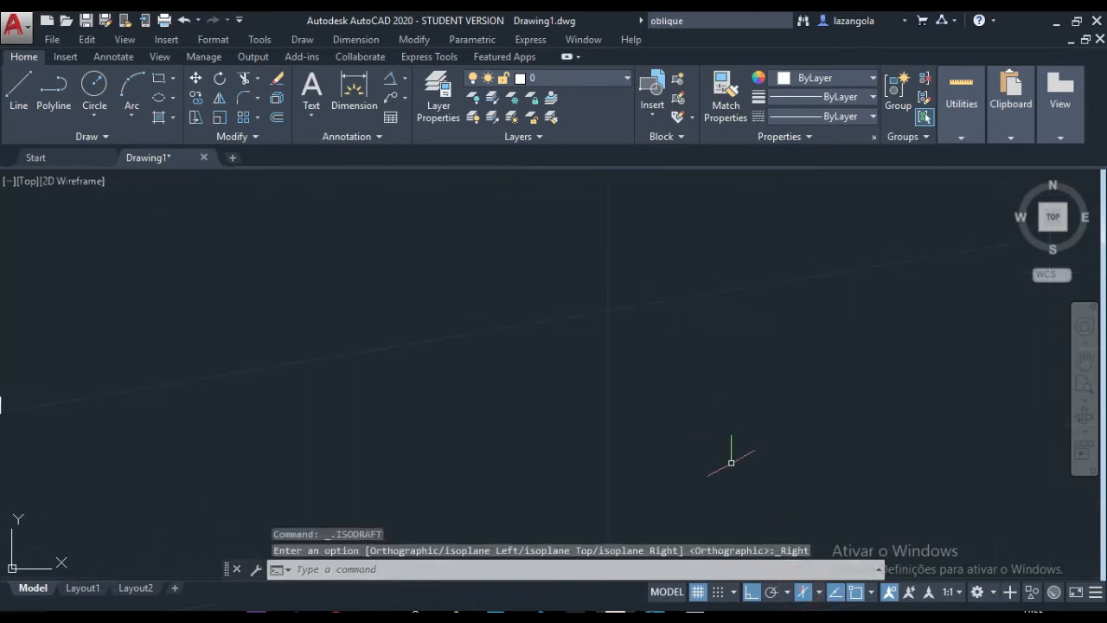
mouse_move(716, 412)
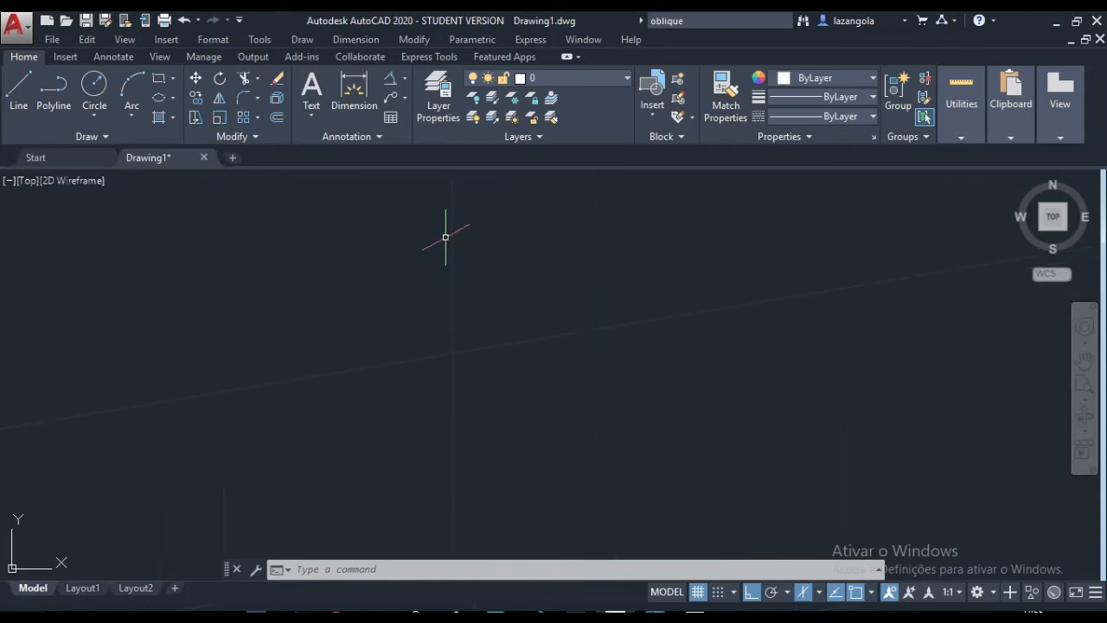
mouse_move(451, 355)
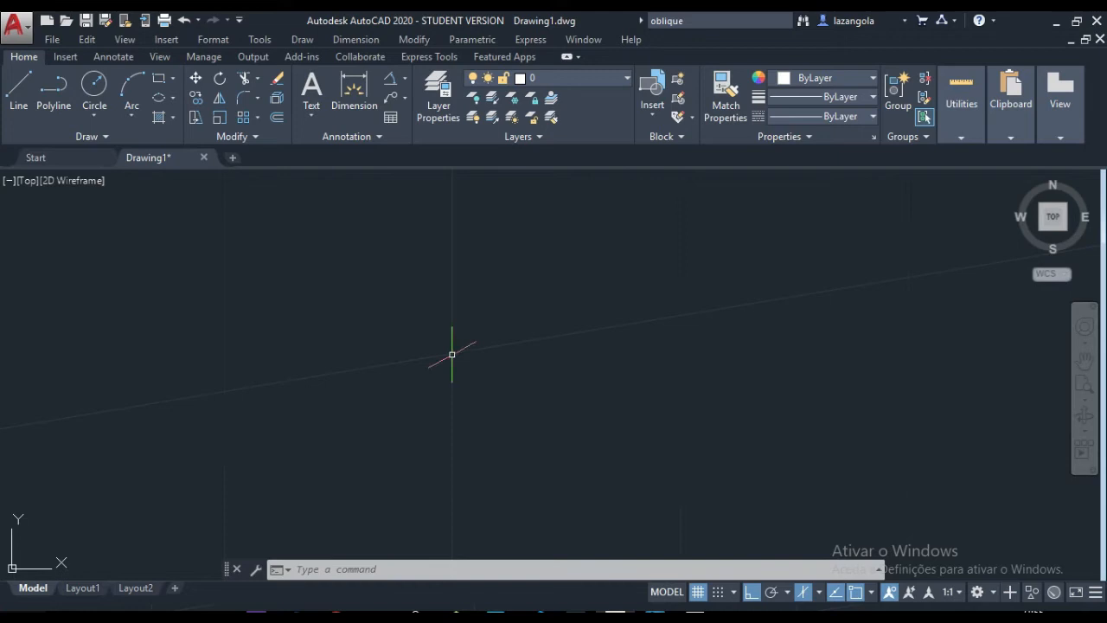
mouse_move(536, 334)
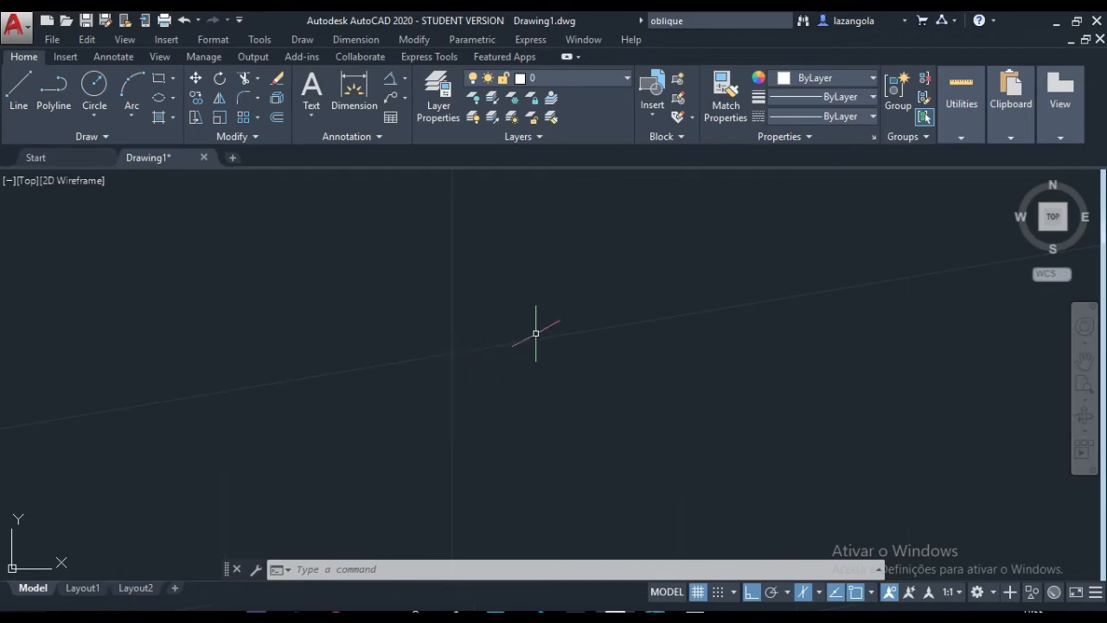
left_click(17, 104)
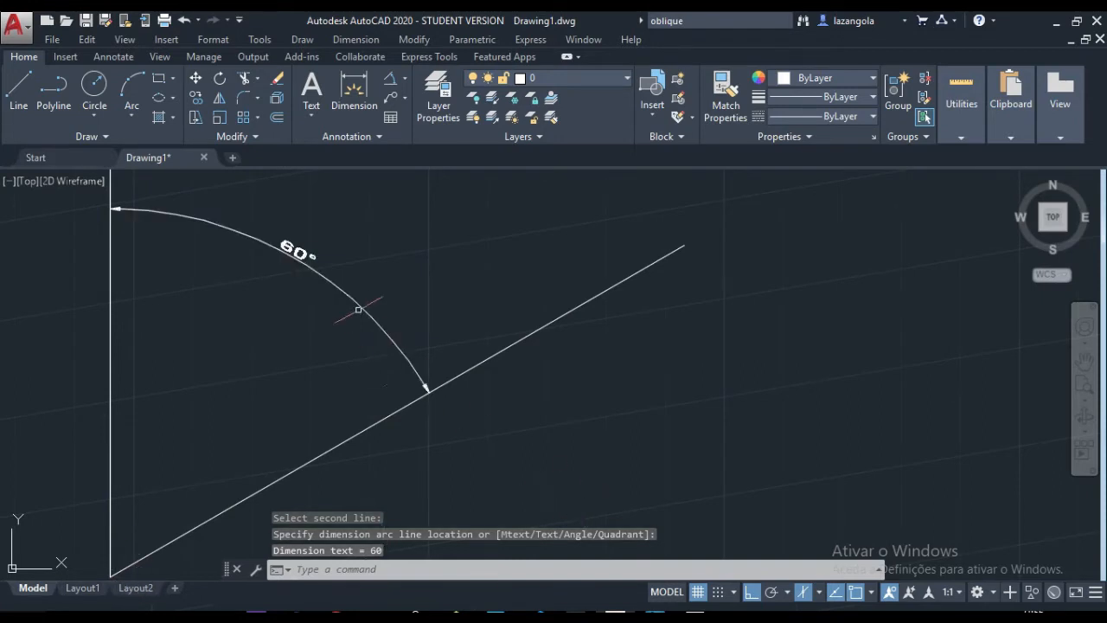
mouse_move(221, 300)
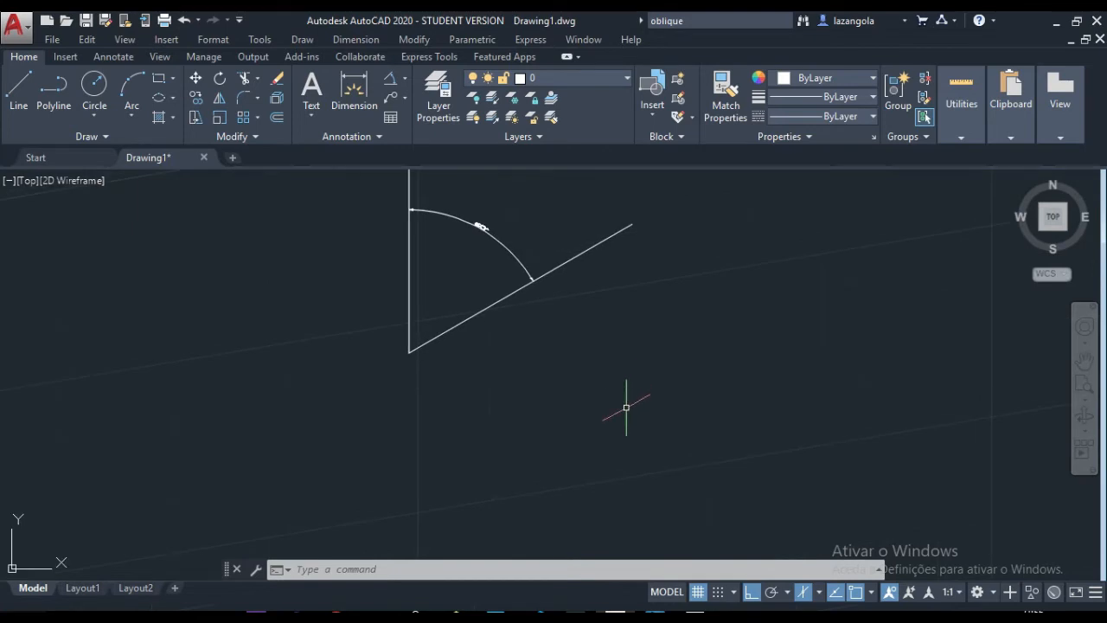
mouse_move(575, 332)
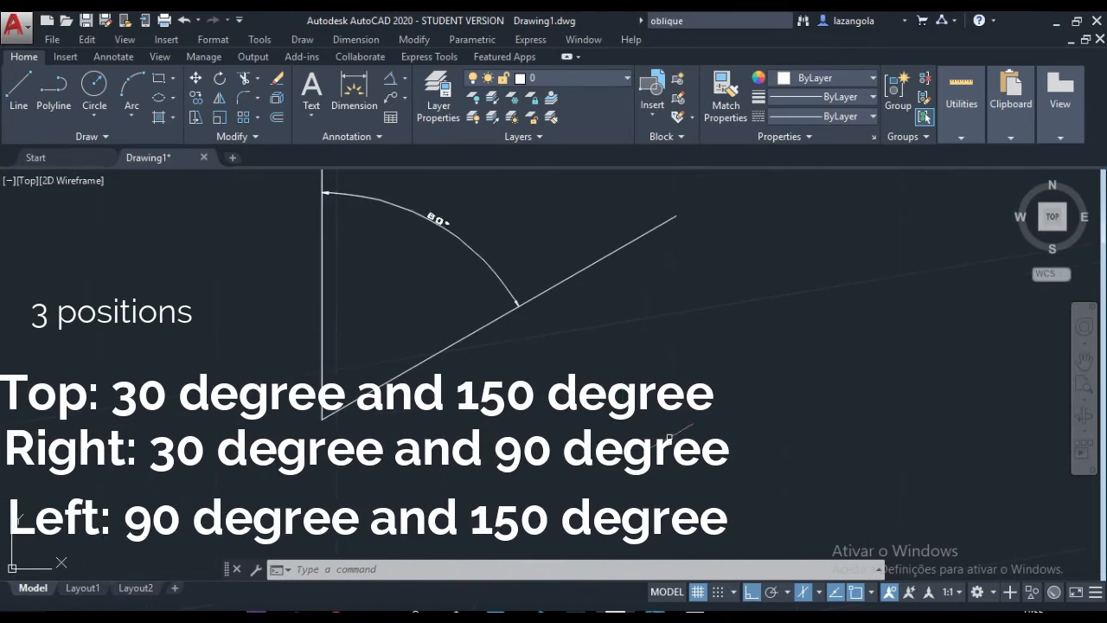
mouse_move(807, 592)
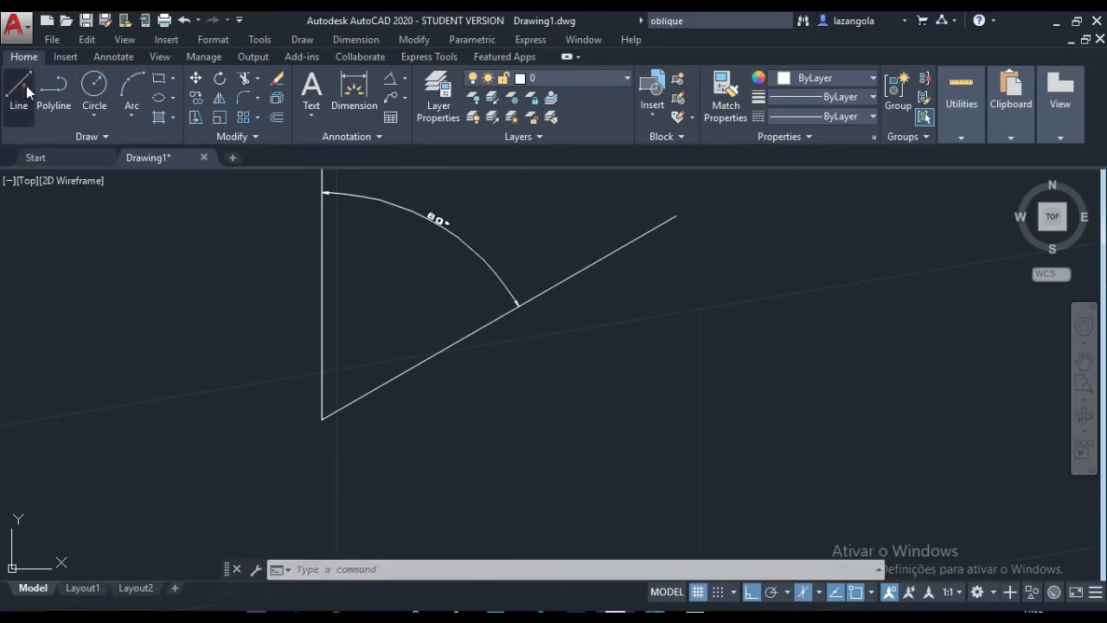
Step: Draw the vertical and 30° edges with Ortho on, then switch from Isoplane Top to Left
left_click(17, 90)
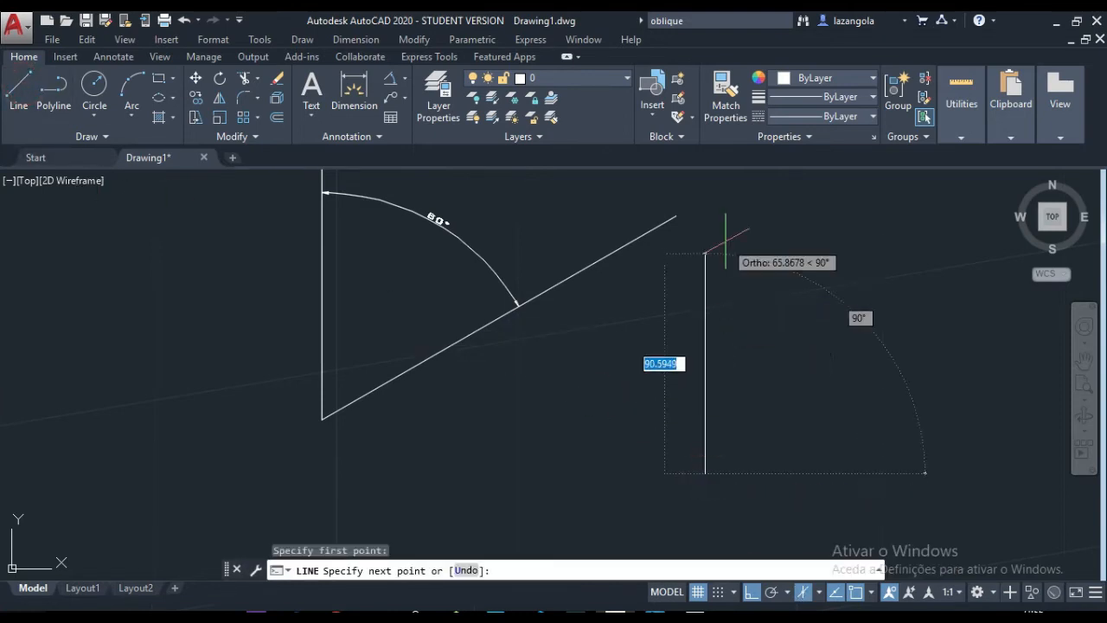
left_click(704, 251)
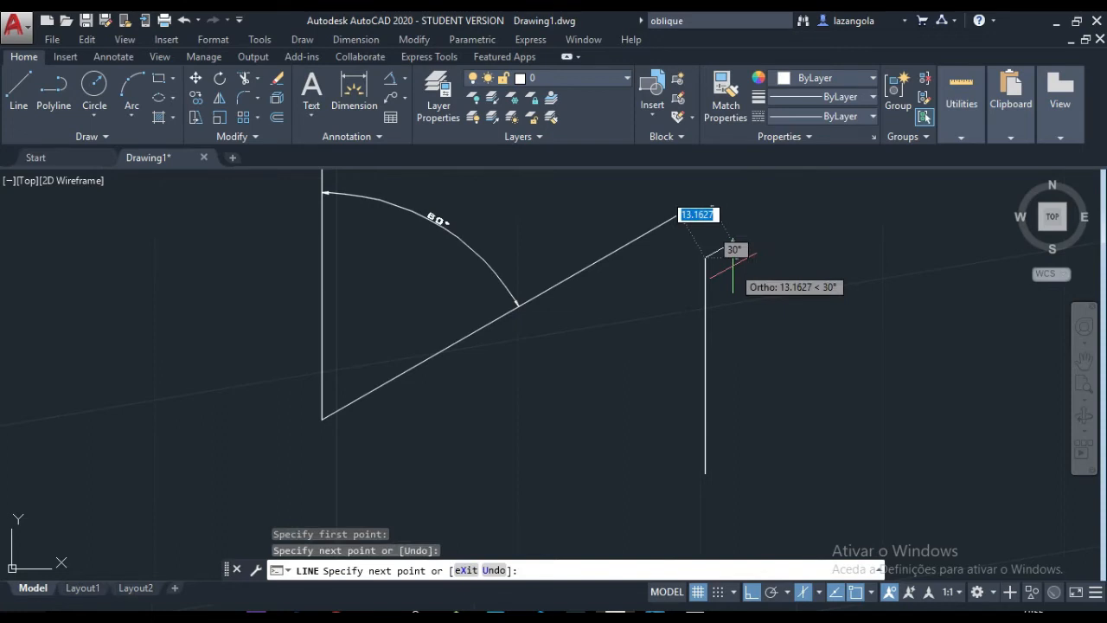
left_click(821, 592)
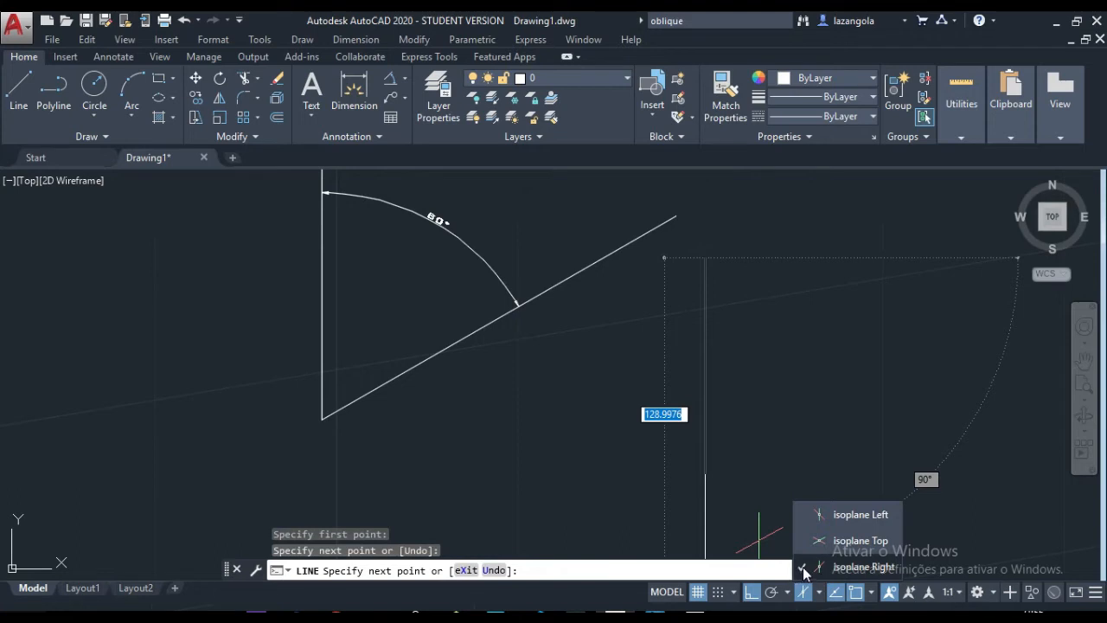
mouse_move(810, 545)
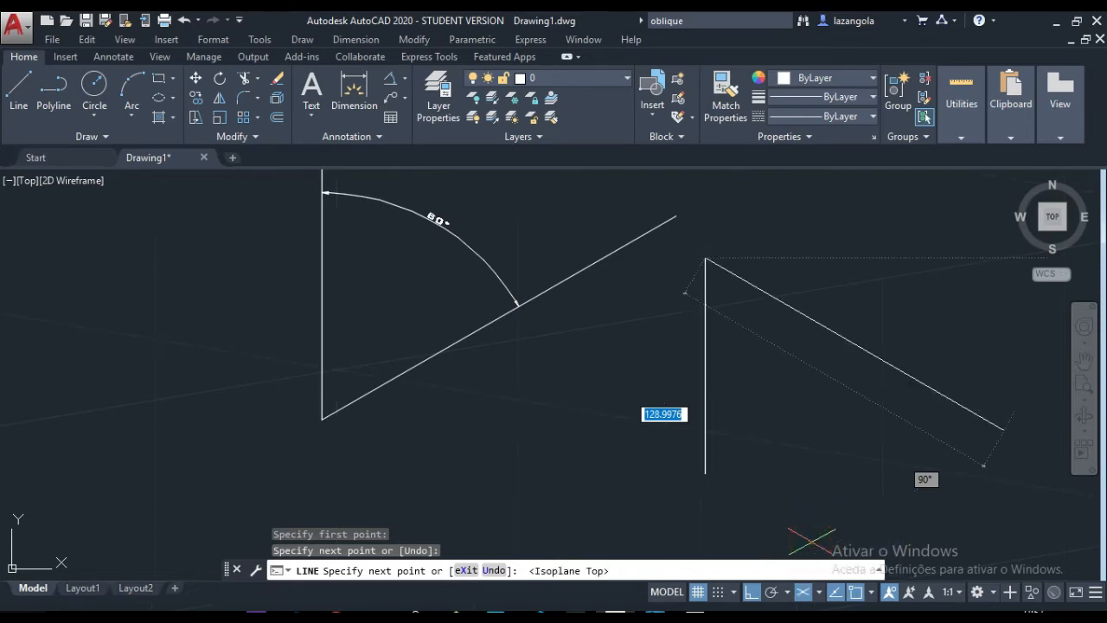
mouse_move(839, 346)
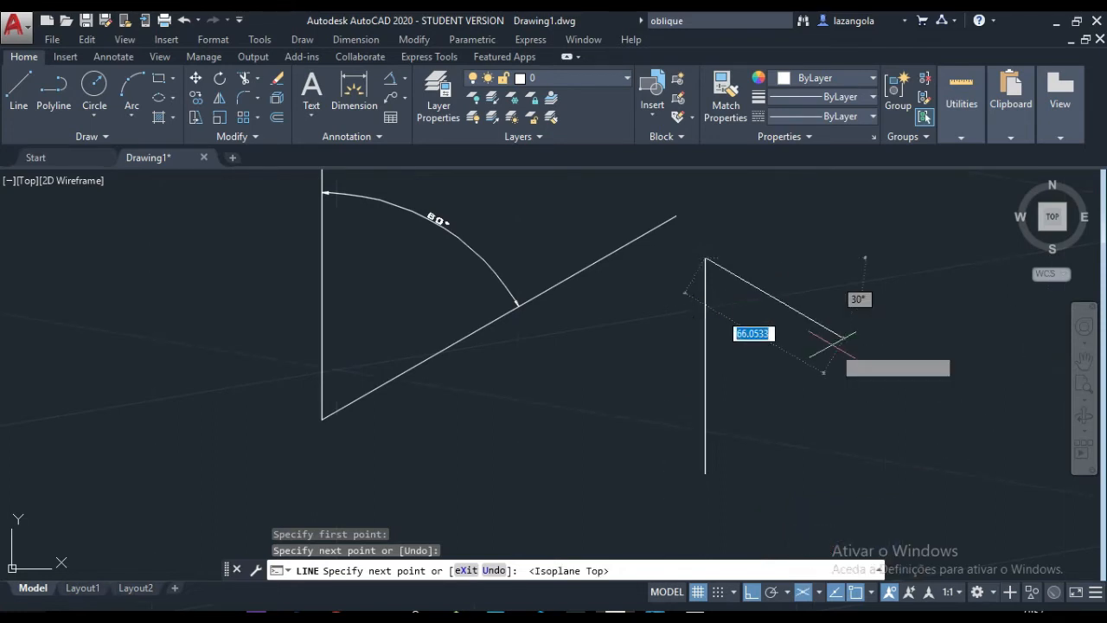
mouse_move(839, 354)
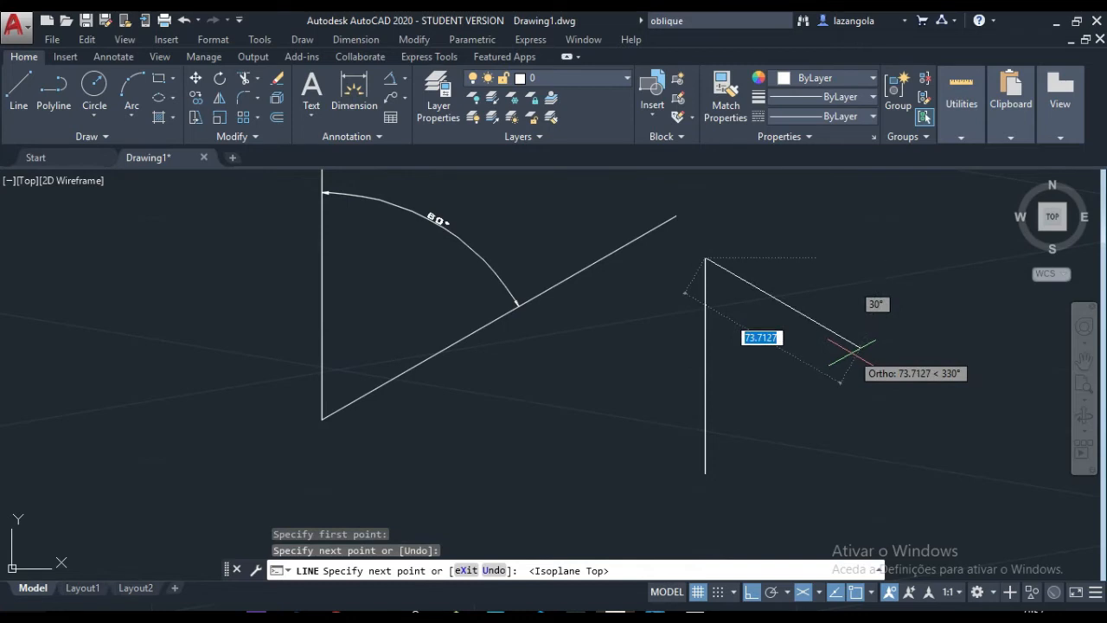
mouse_move(805, 423)
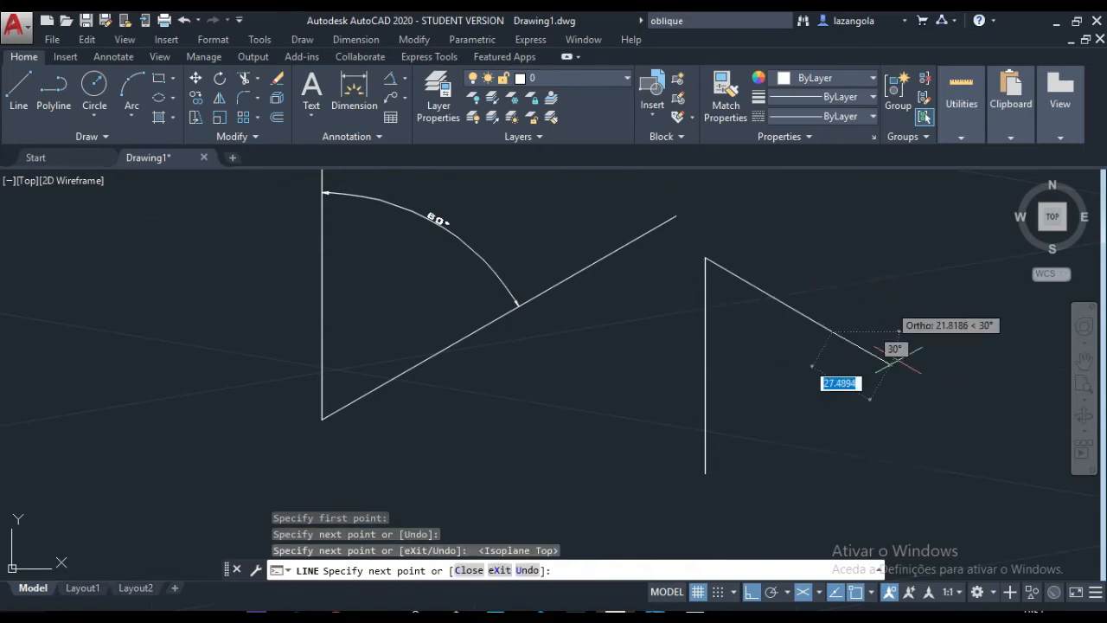
mouse_move(796, 208)
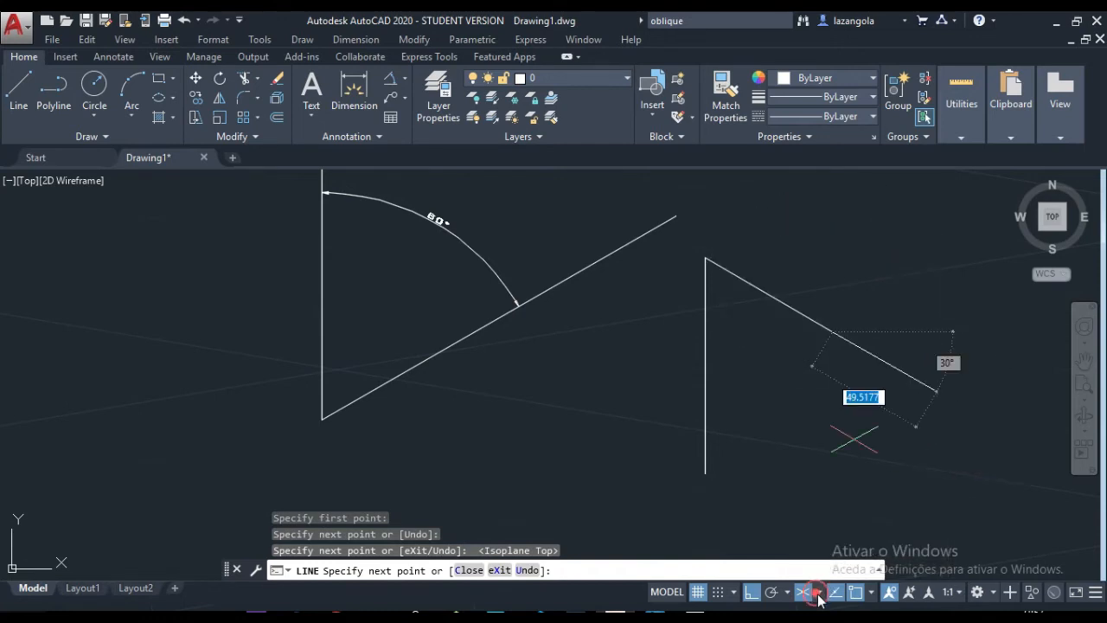
key("F5")
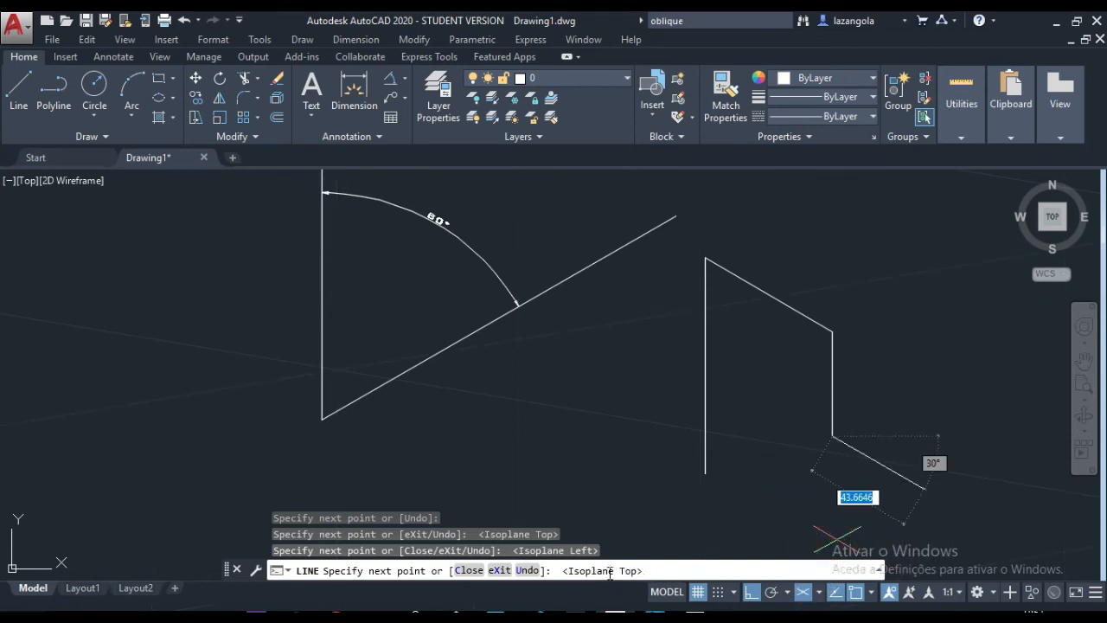
mouse_move(706, 471)
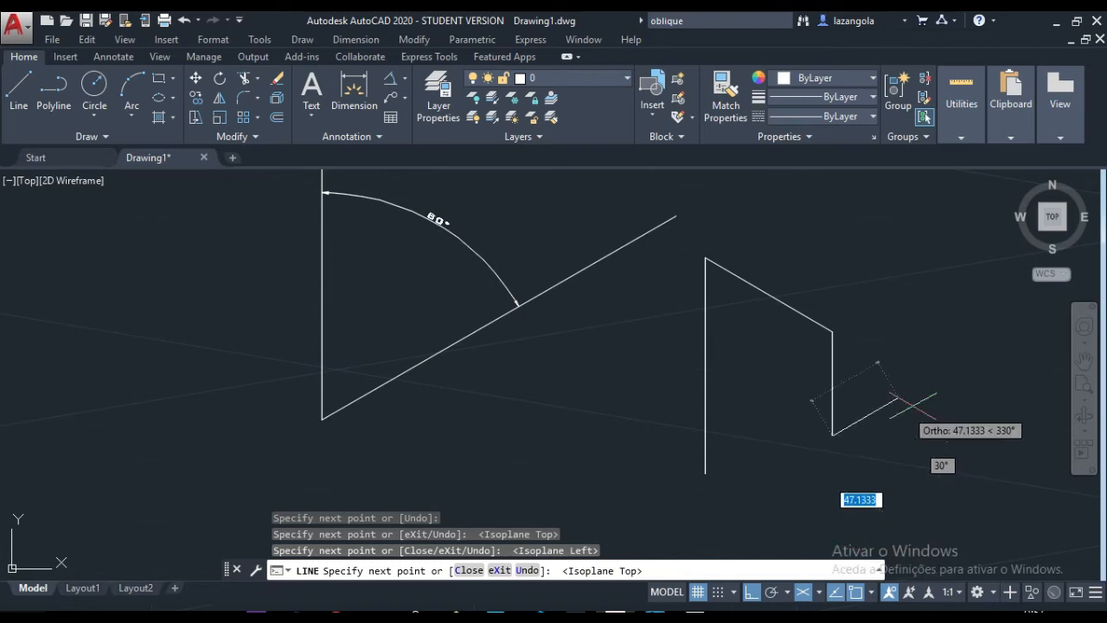
mouse_move(891, 420)
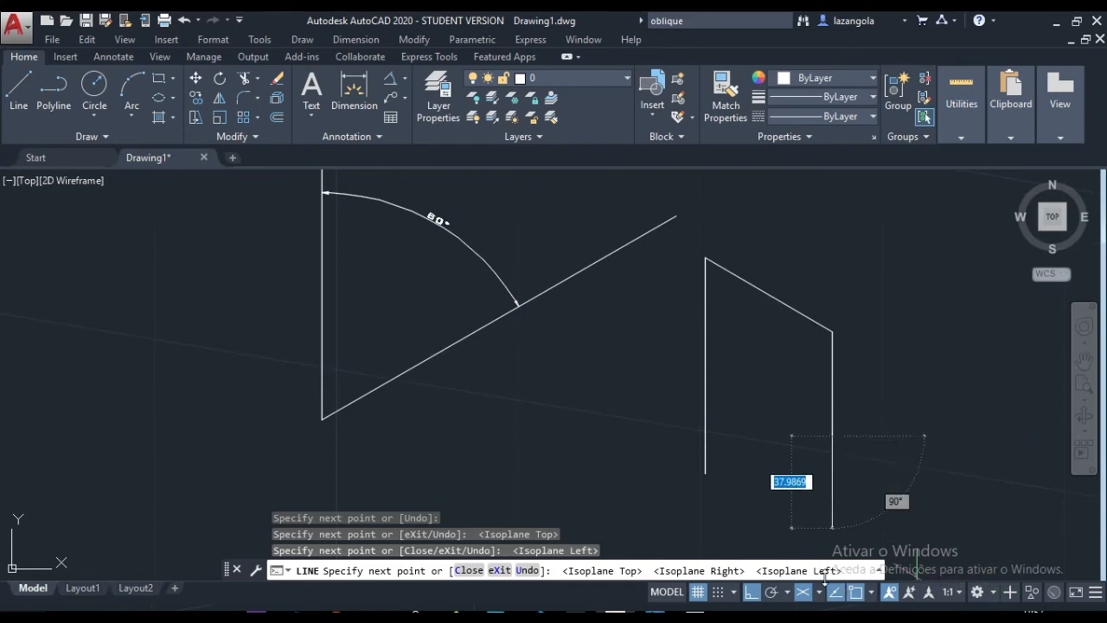
mouse_move(833, 591)
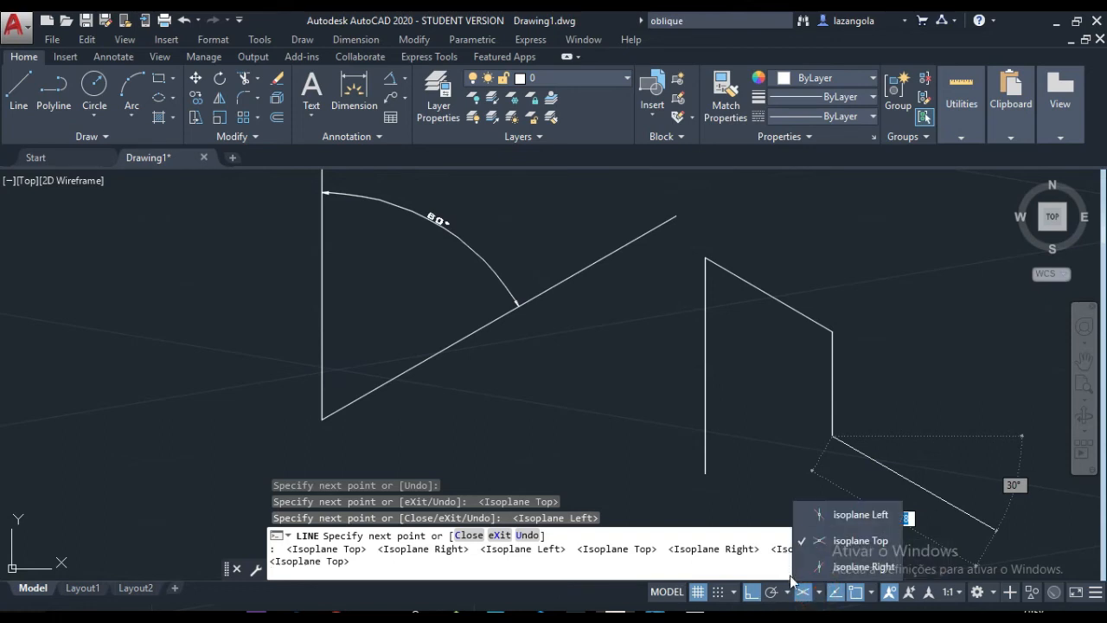
mouse_move(717, 436)
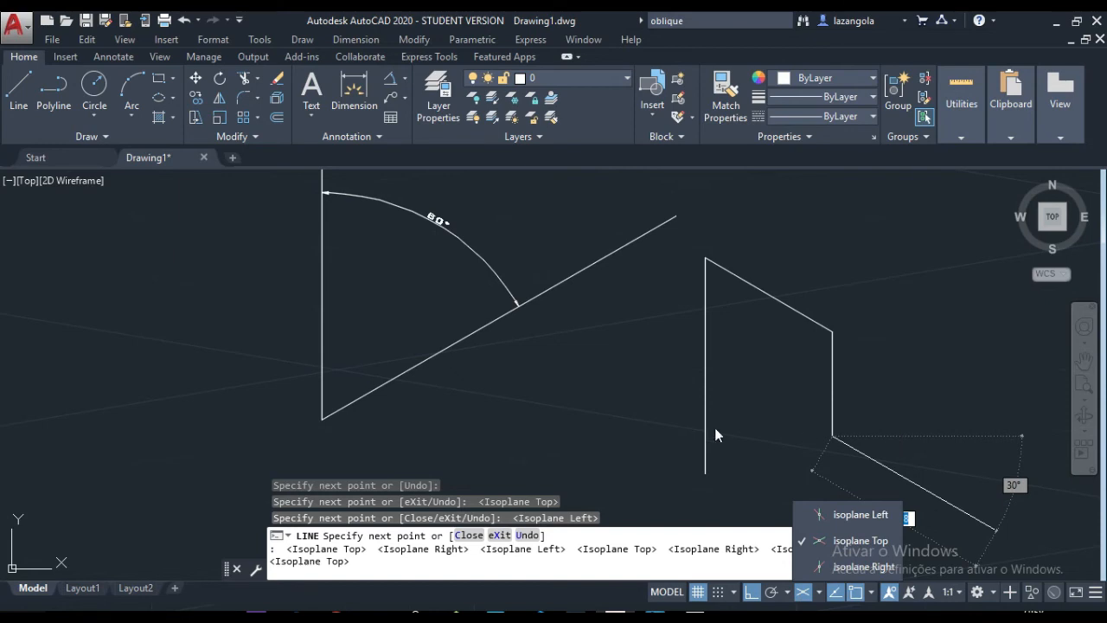
mouse_move(699, 456)
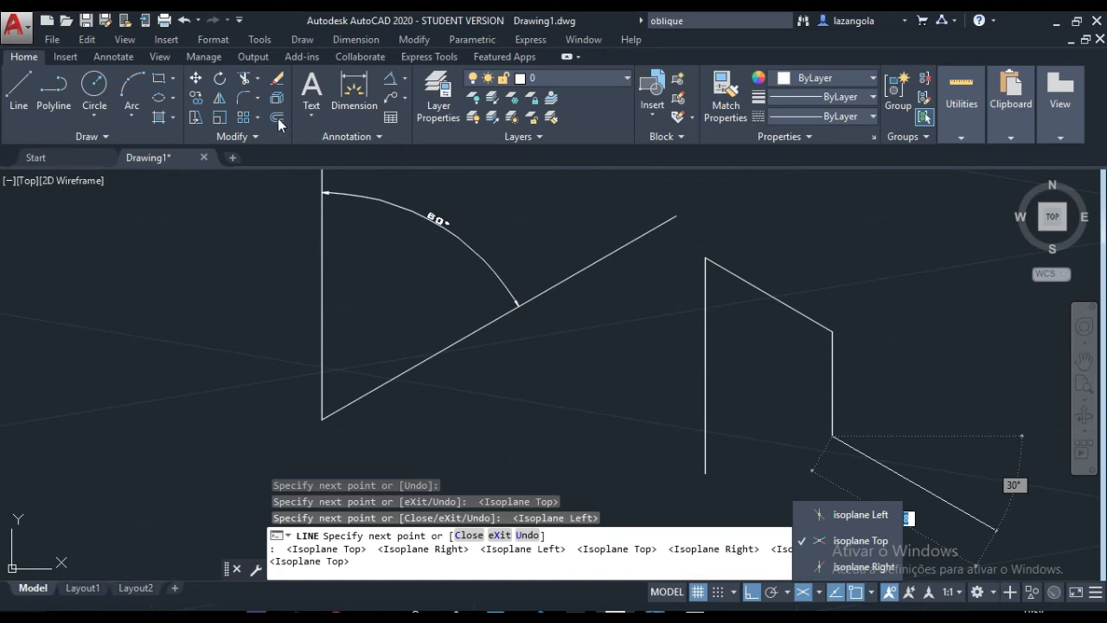
mouse_move(199, 104)
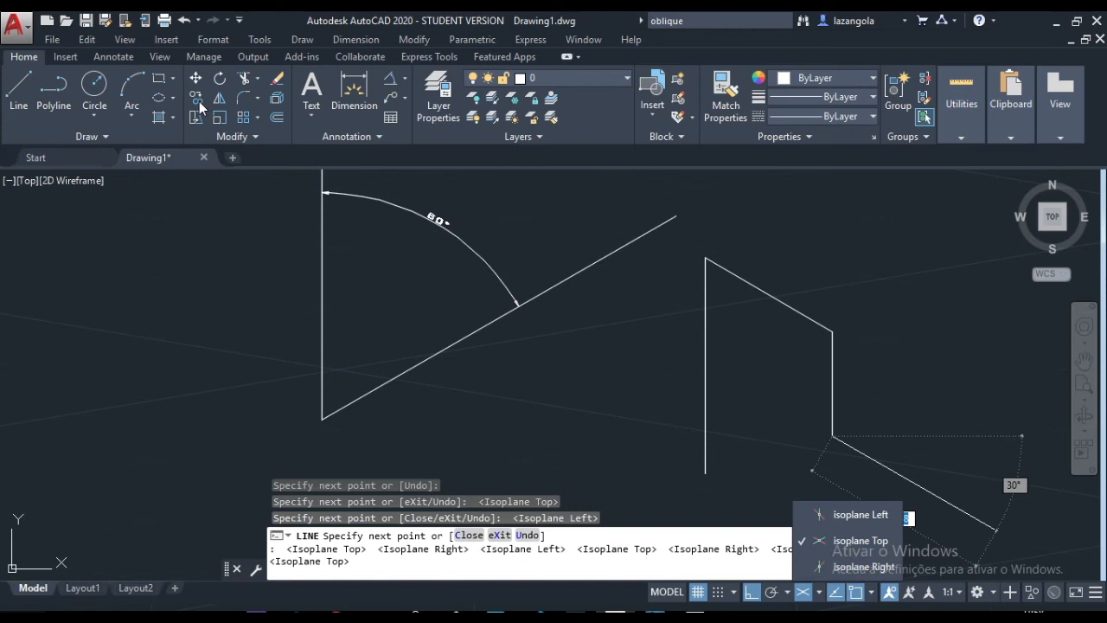
mouse_move(277, 120)
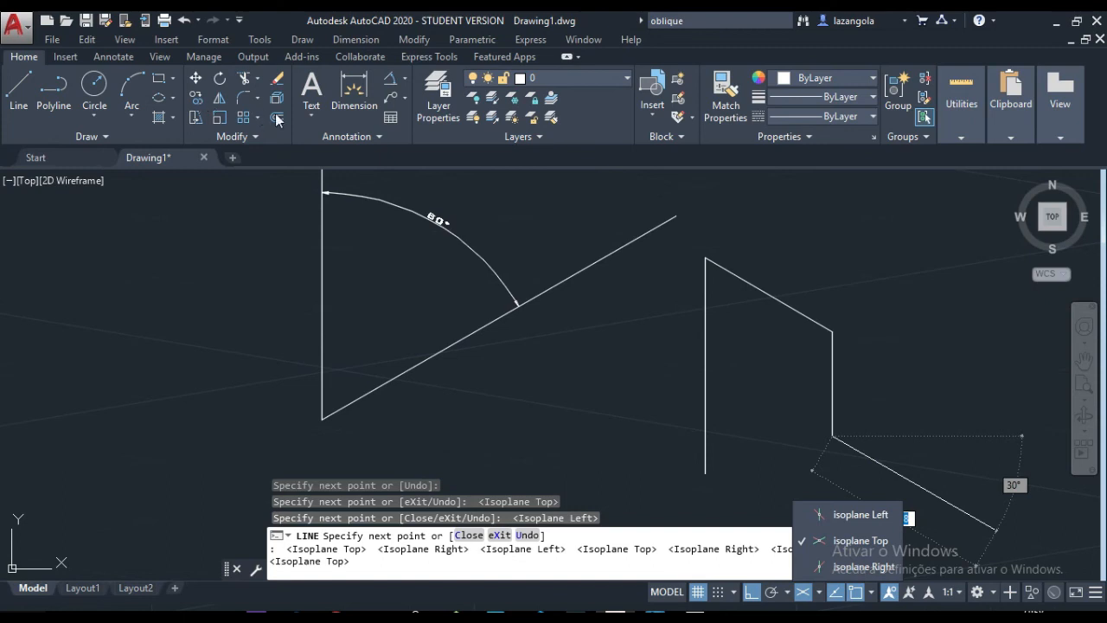
mouse_move(290, 128)
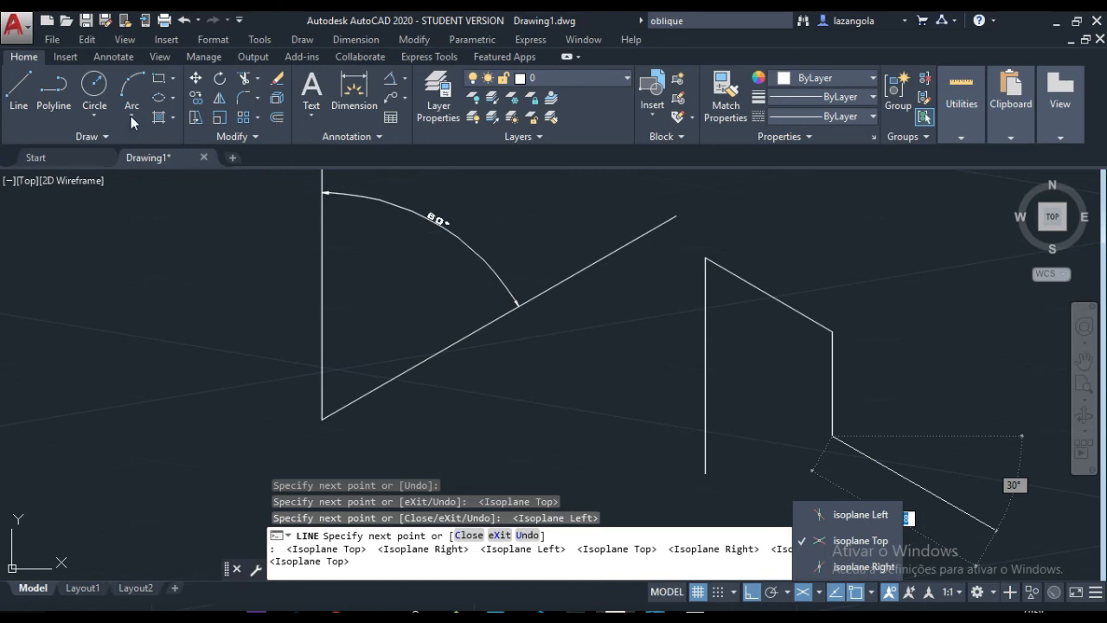
mouse_move(159, 104)
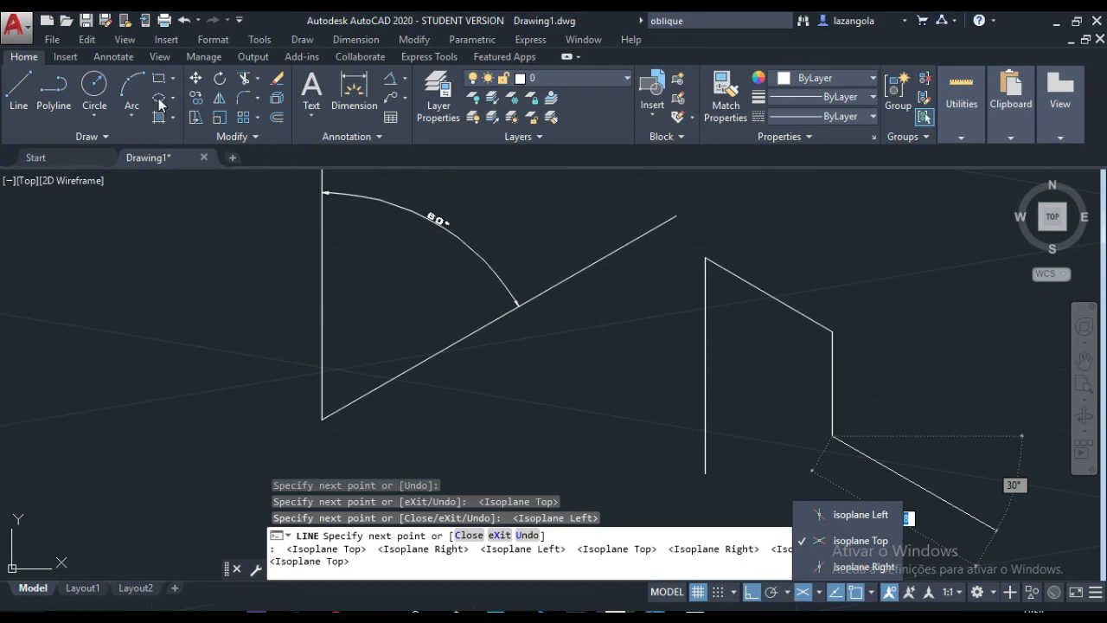
mouse_move(182, 137)
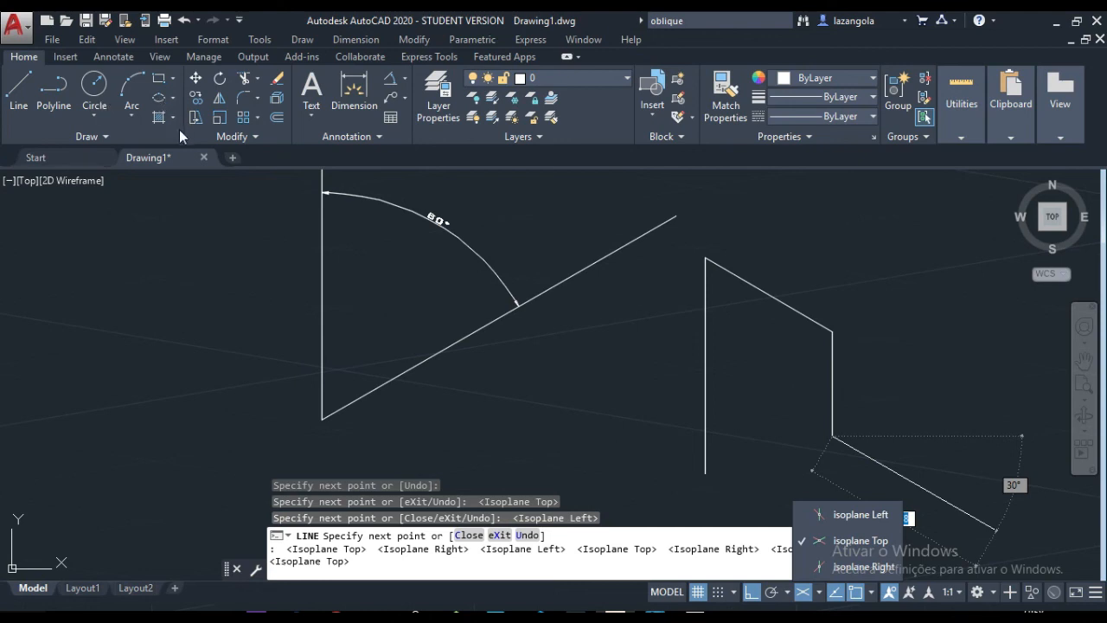
mouse_move(412, 217)
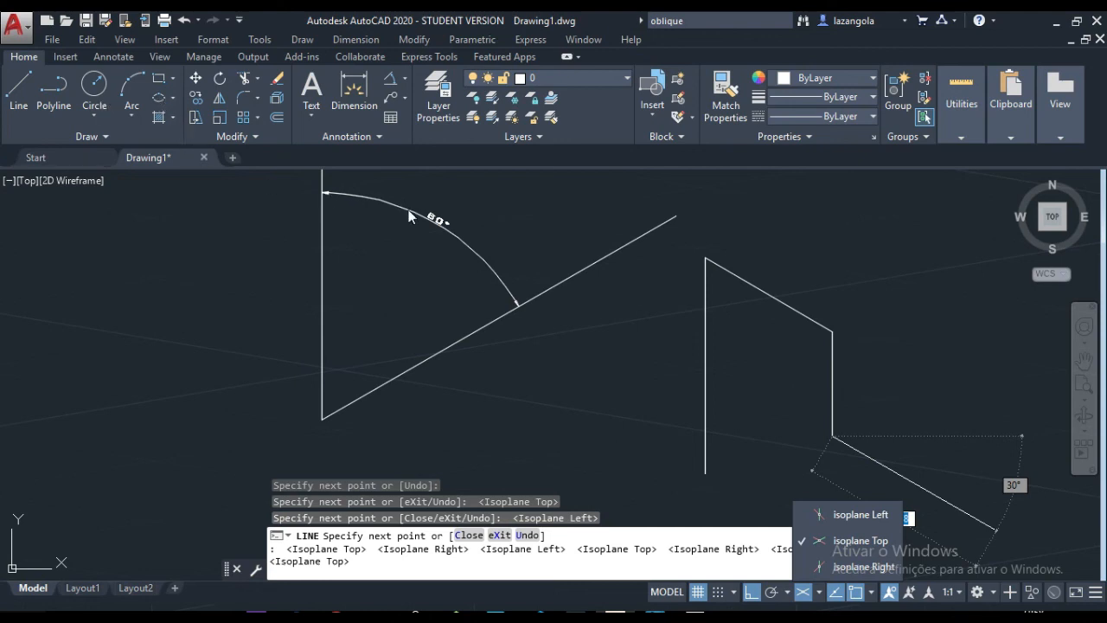
mouse_move(765, 305)
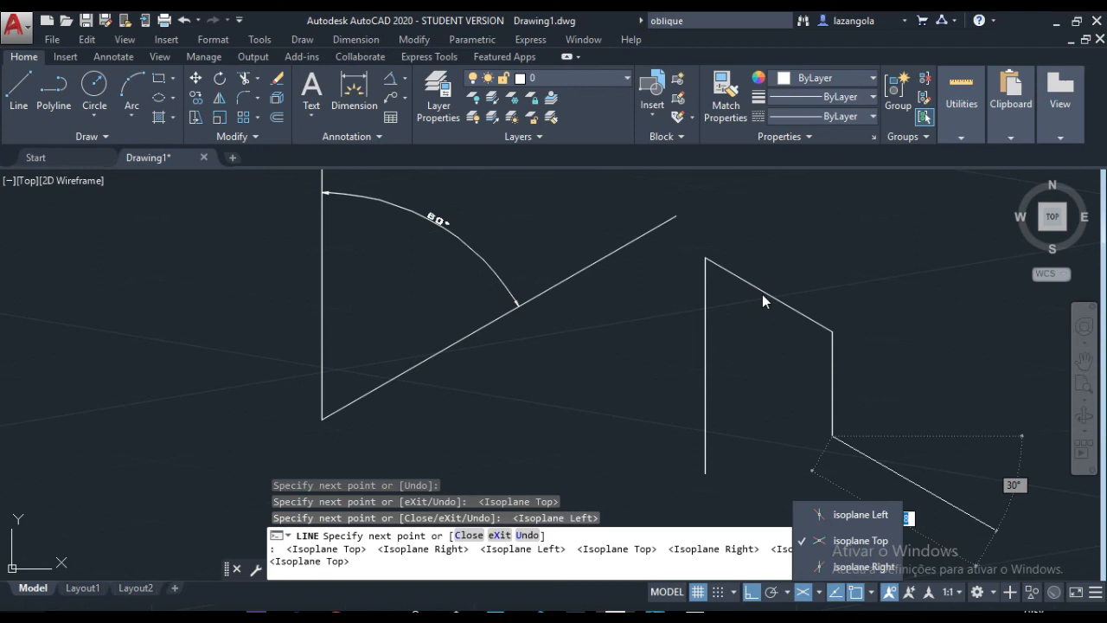
mouse_move(768, 319)
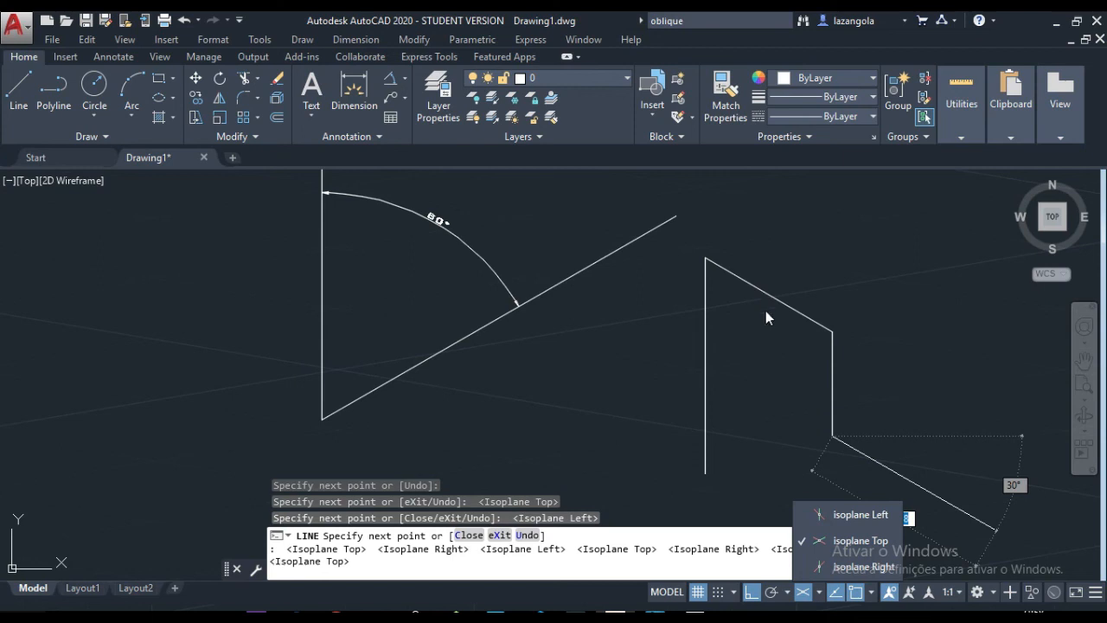